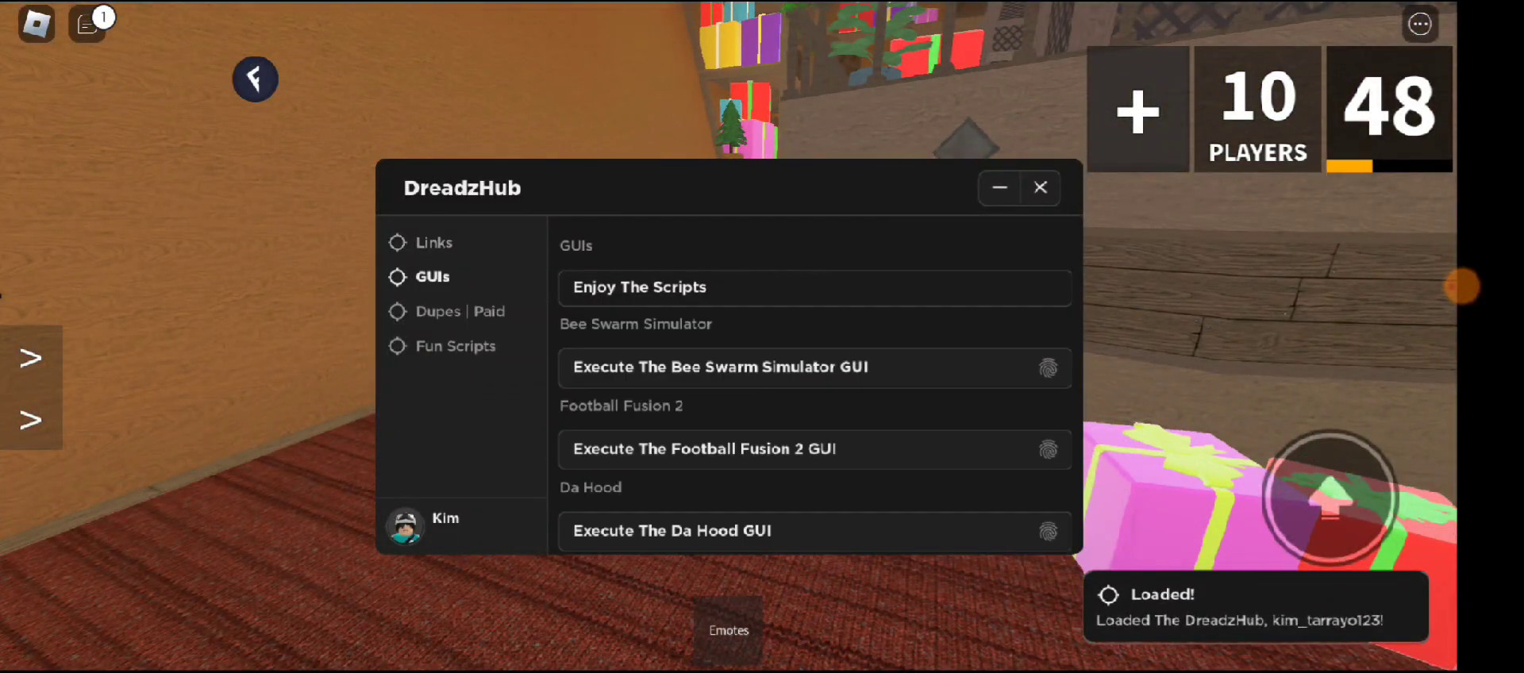
Browse the hub's Dupes and GUIs sections, then show the Misc options (God-Mode, Coin Aura)
click(460, 311)
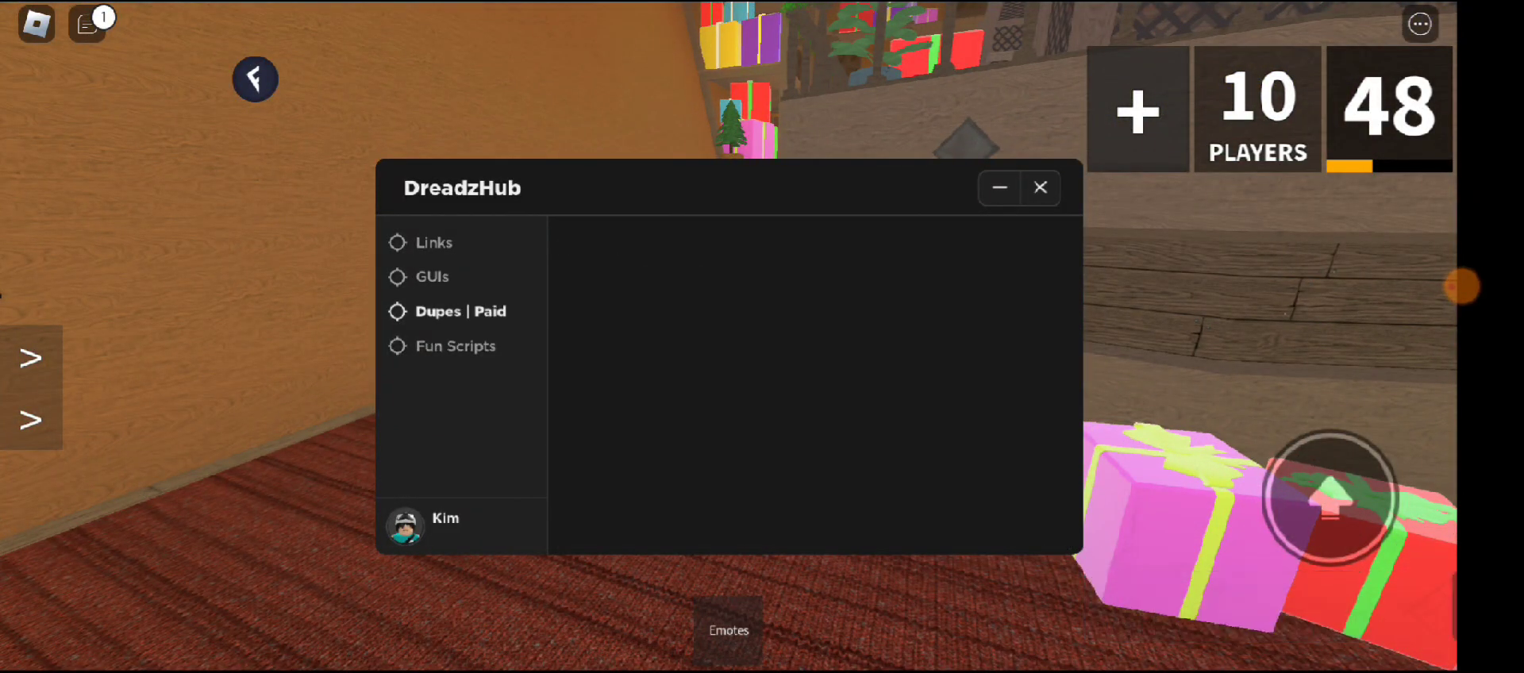
click(432, 276)
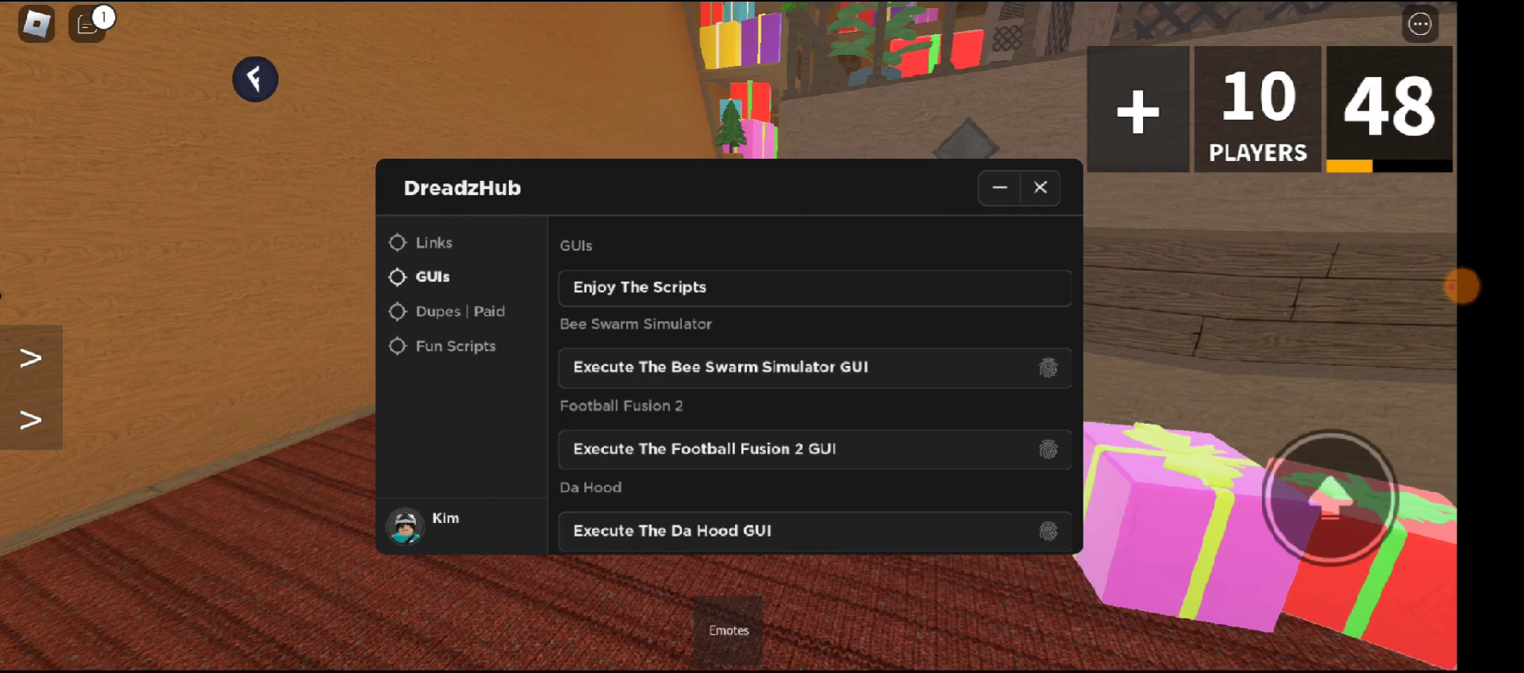
scroll(down, 3)
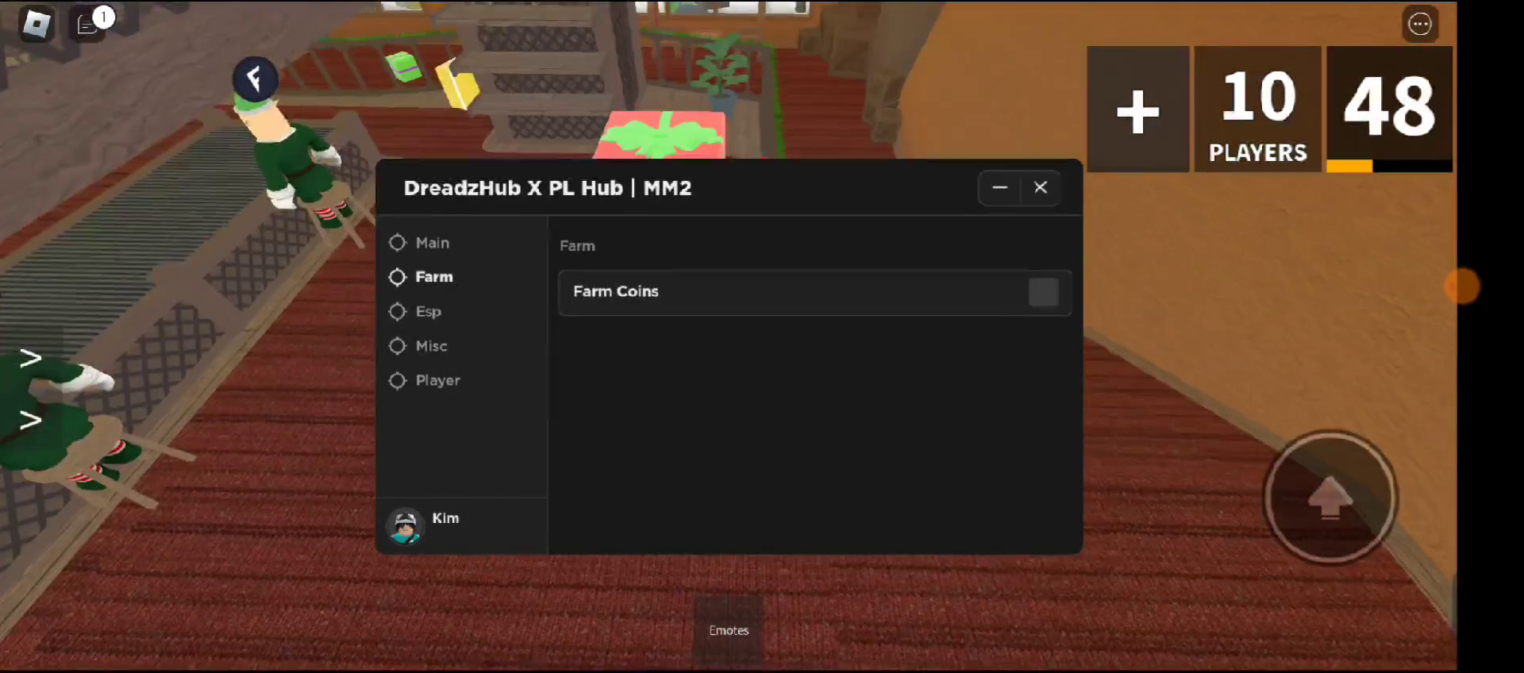
click(431, 346)
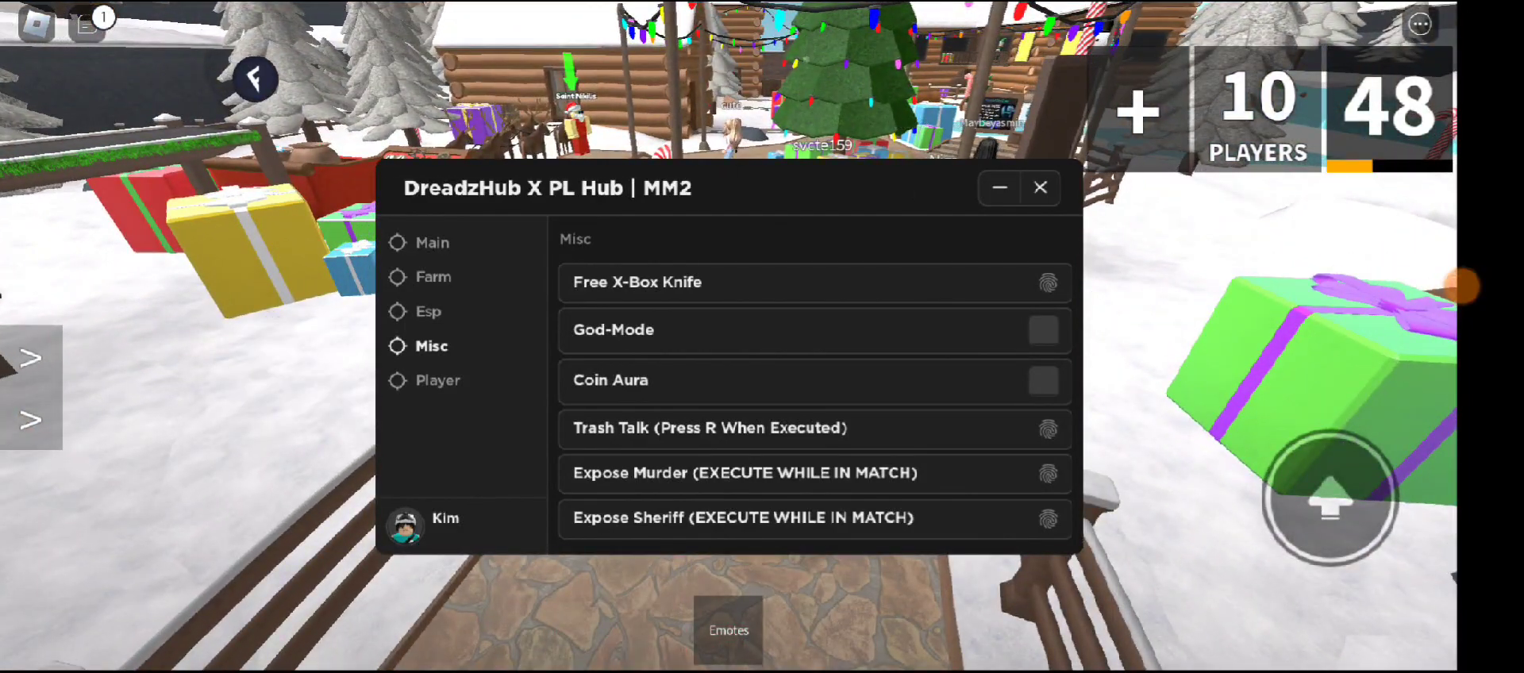
Enable ESP from the hub's Esp section so player names show in red
click(427, 312)
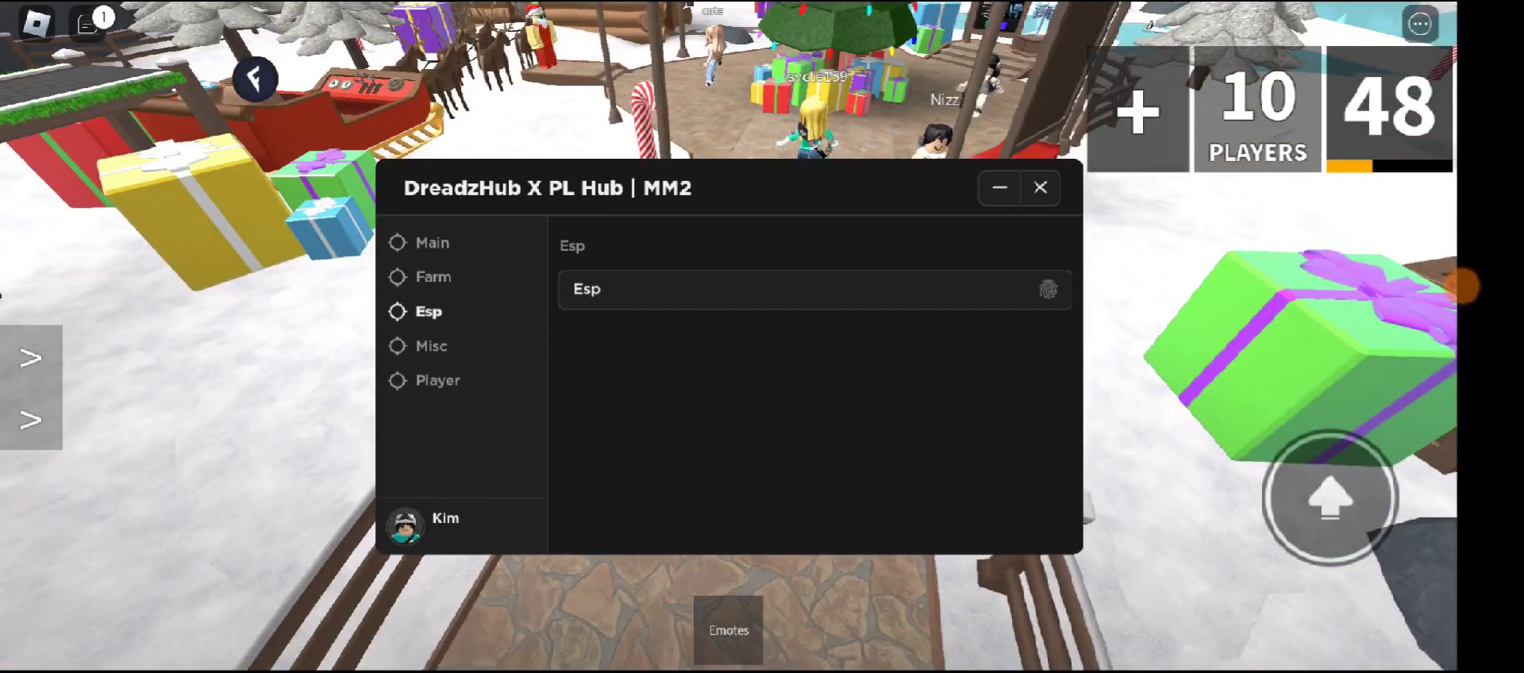
click(438, 379)
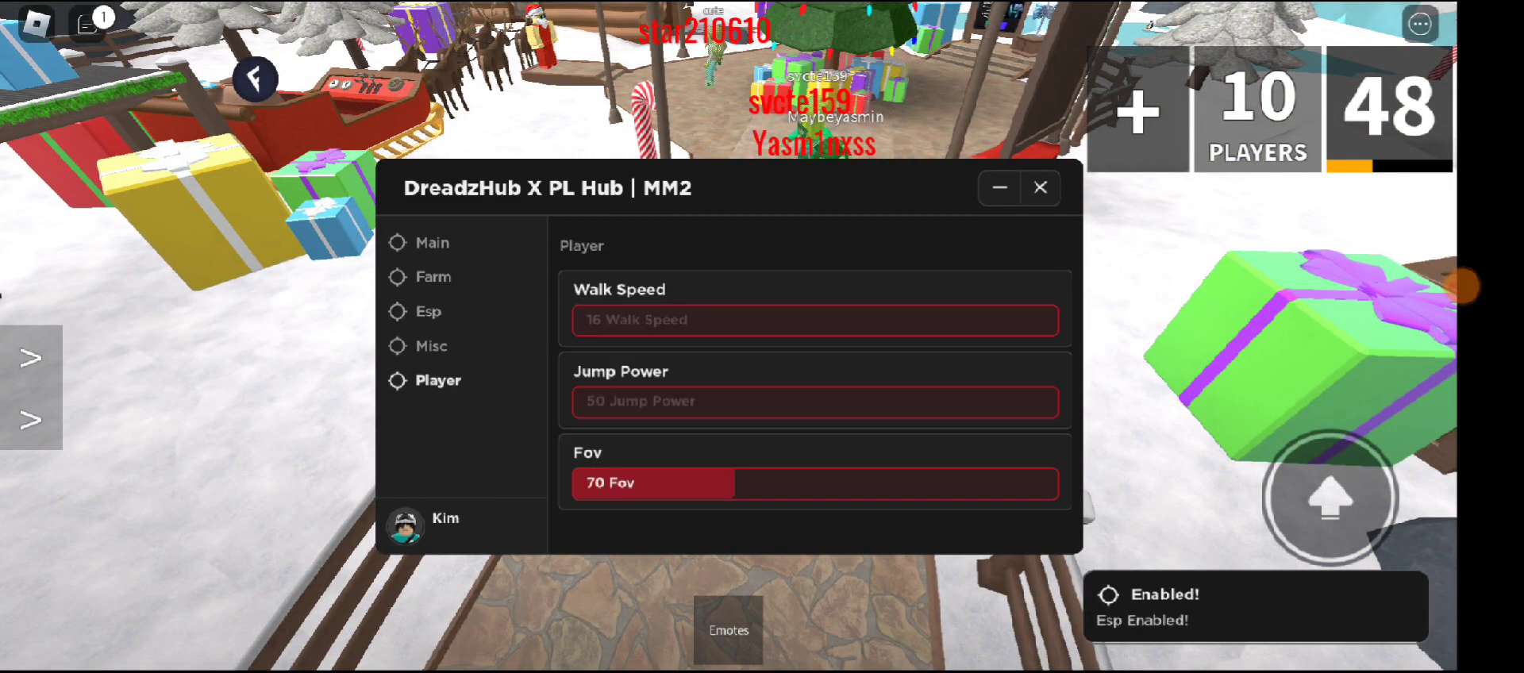
click(430, 346)
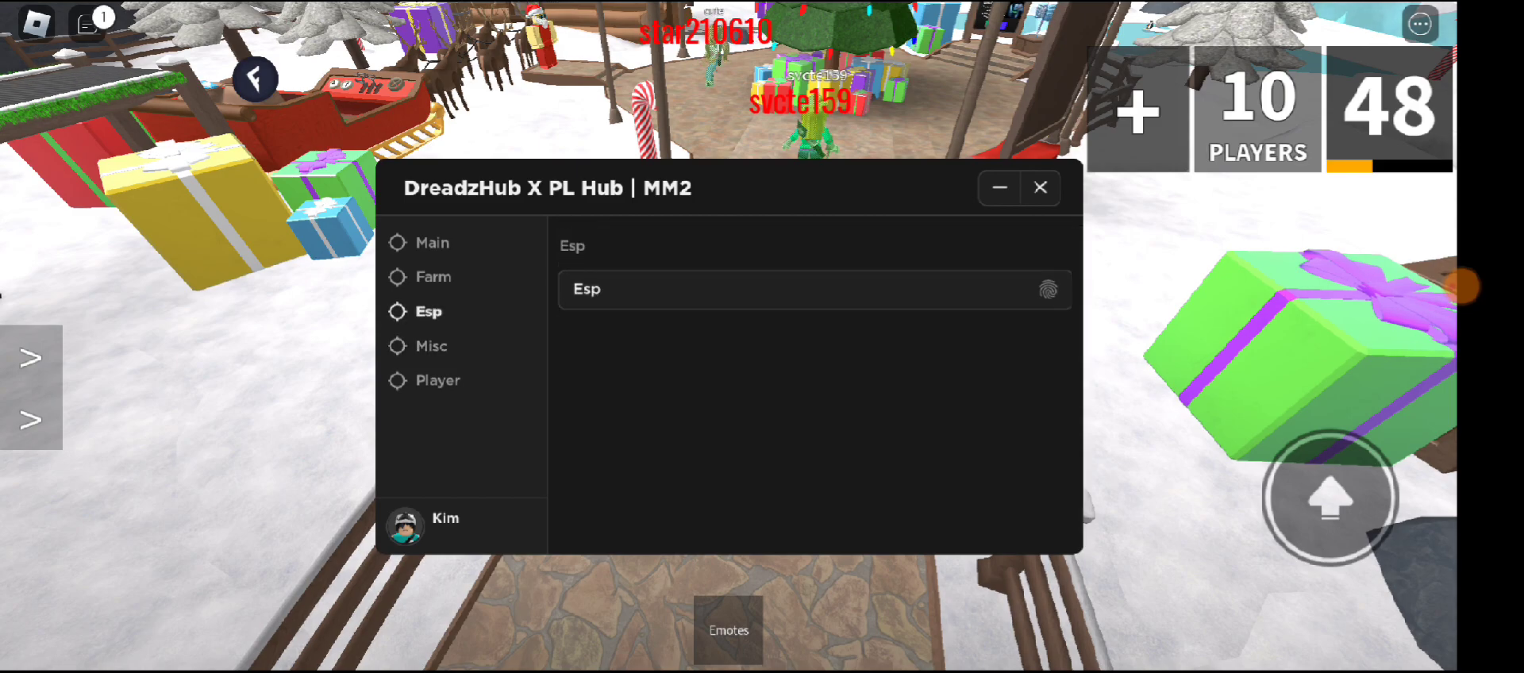
Browse the Main section, return to Esp, and collapse the hub to its title
click(432, 243)
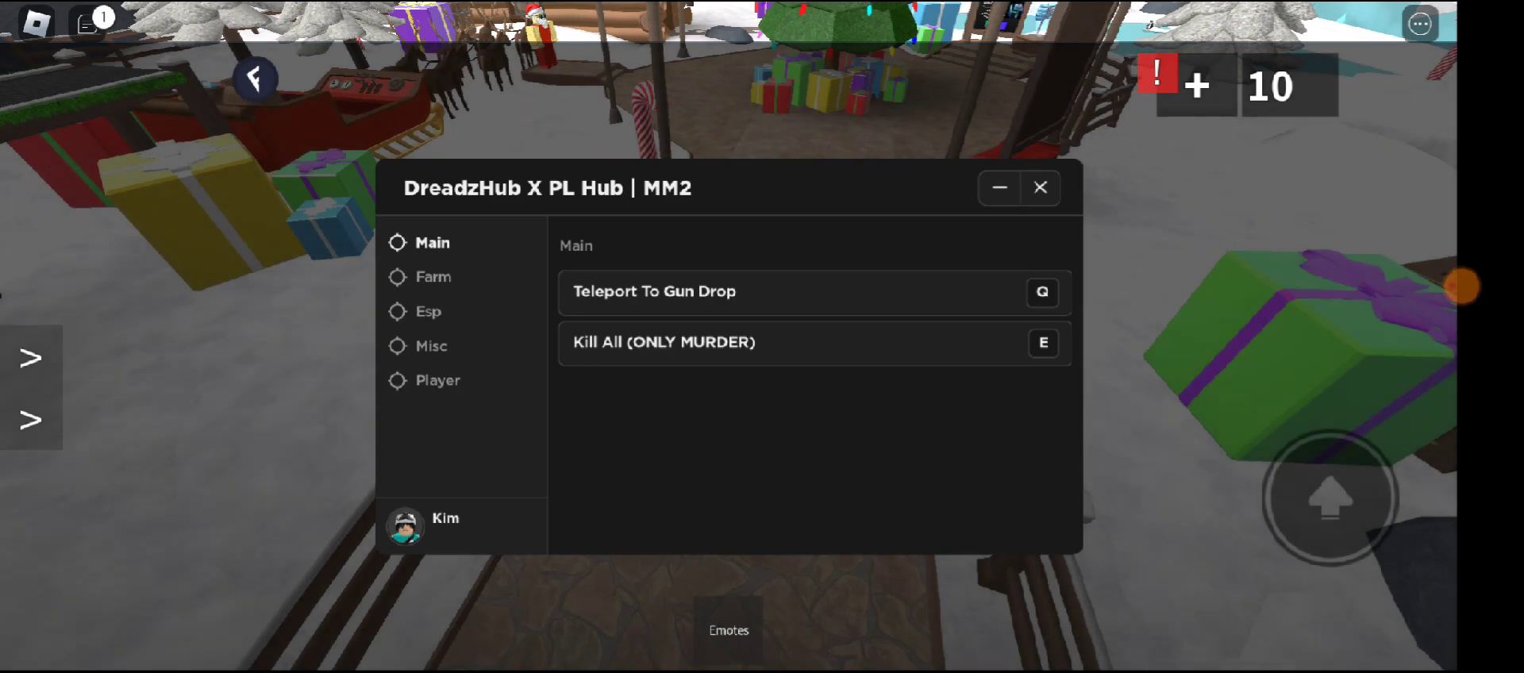
click(427, 311)
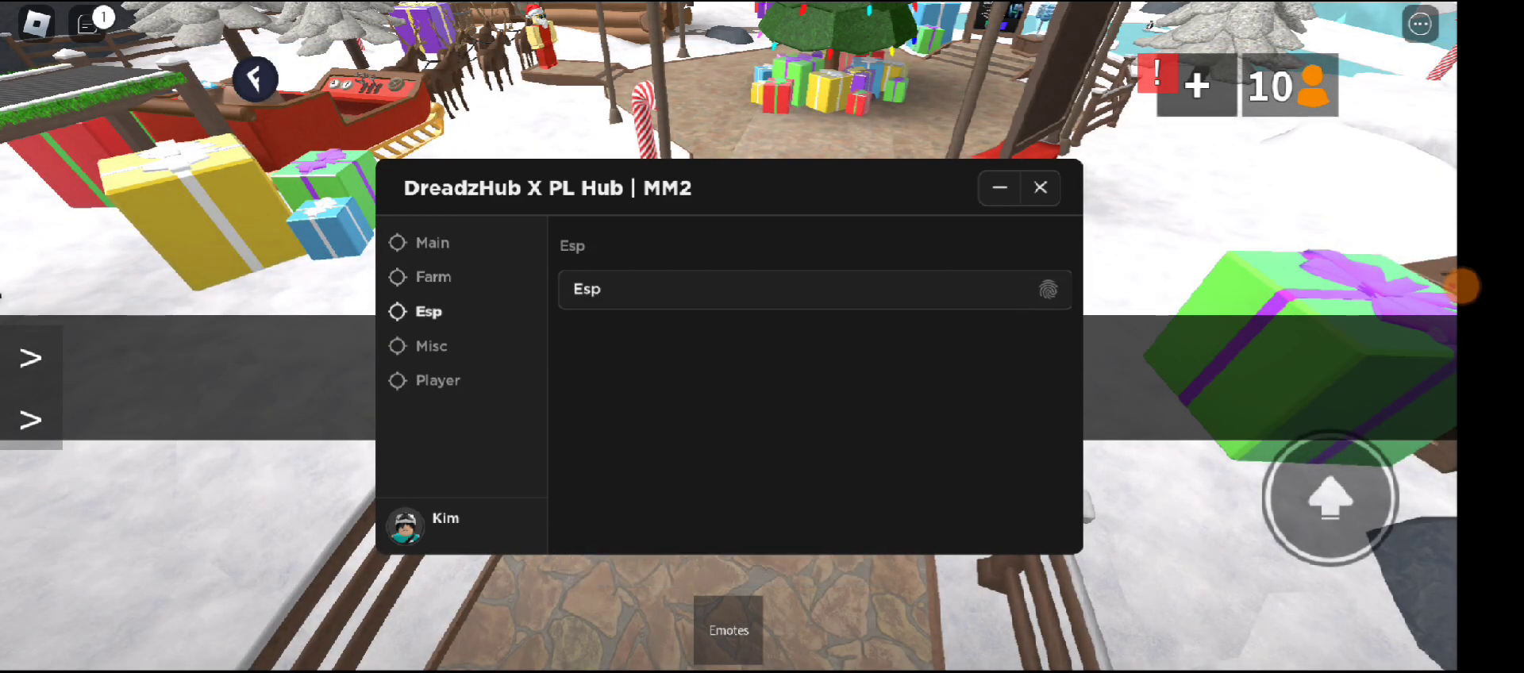
click(998, 187)
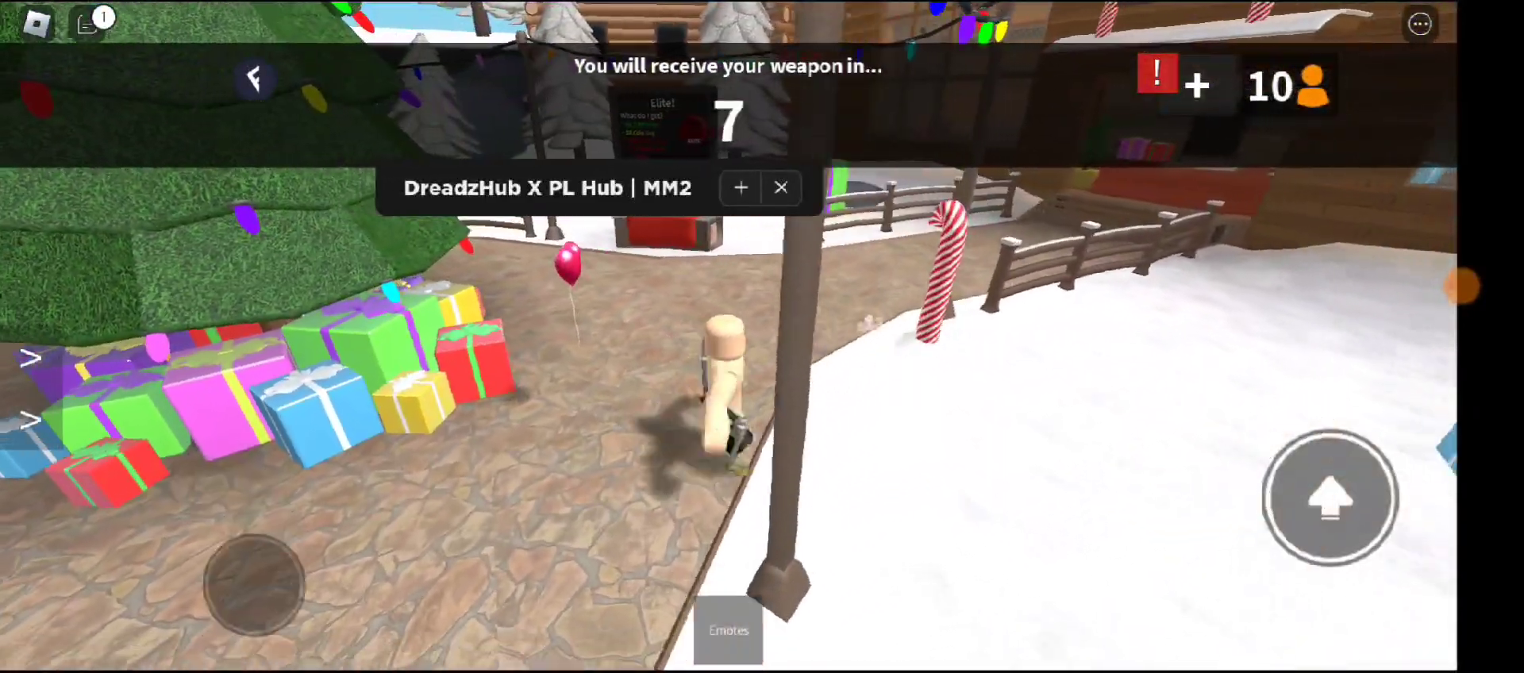
Resume the round from the game menu and equip the gun
click(739, 187)
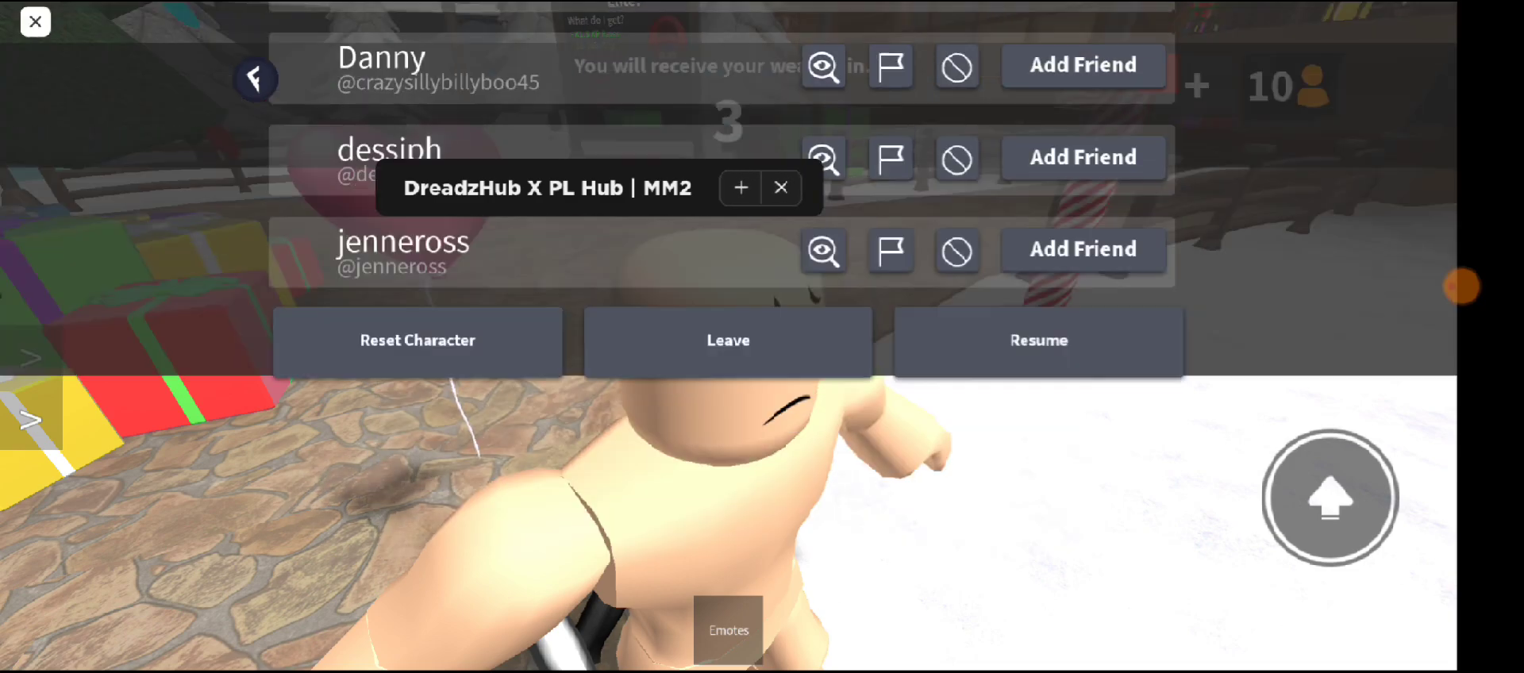
click(1036, 341)
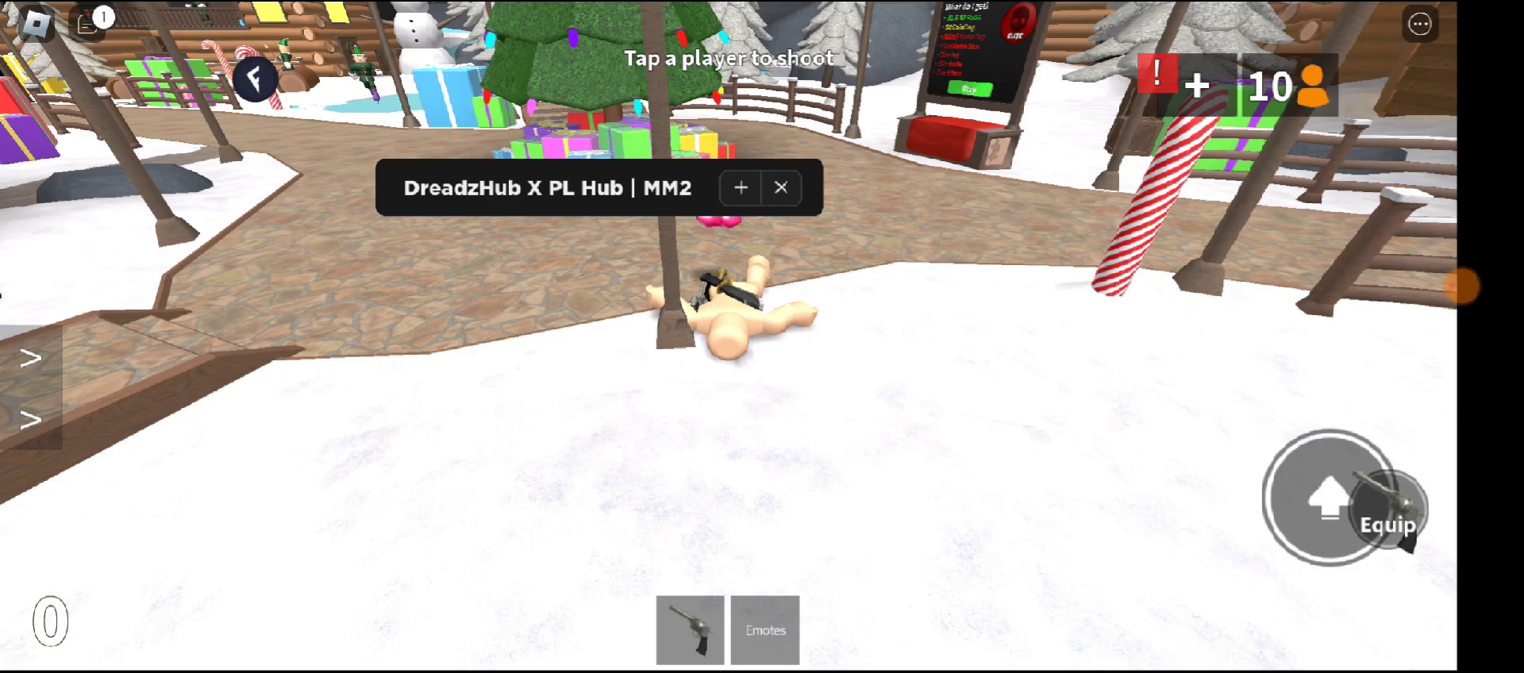
click(230, 416)
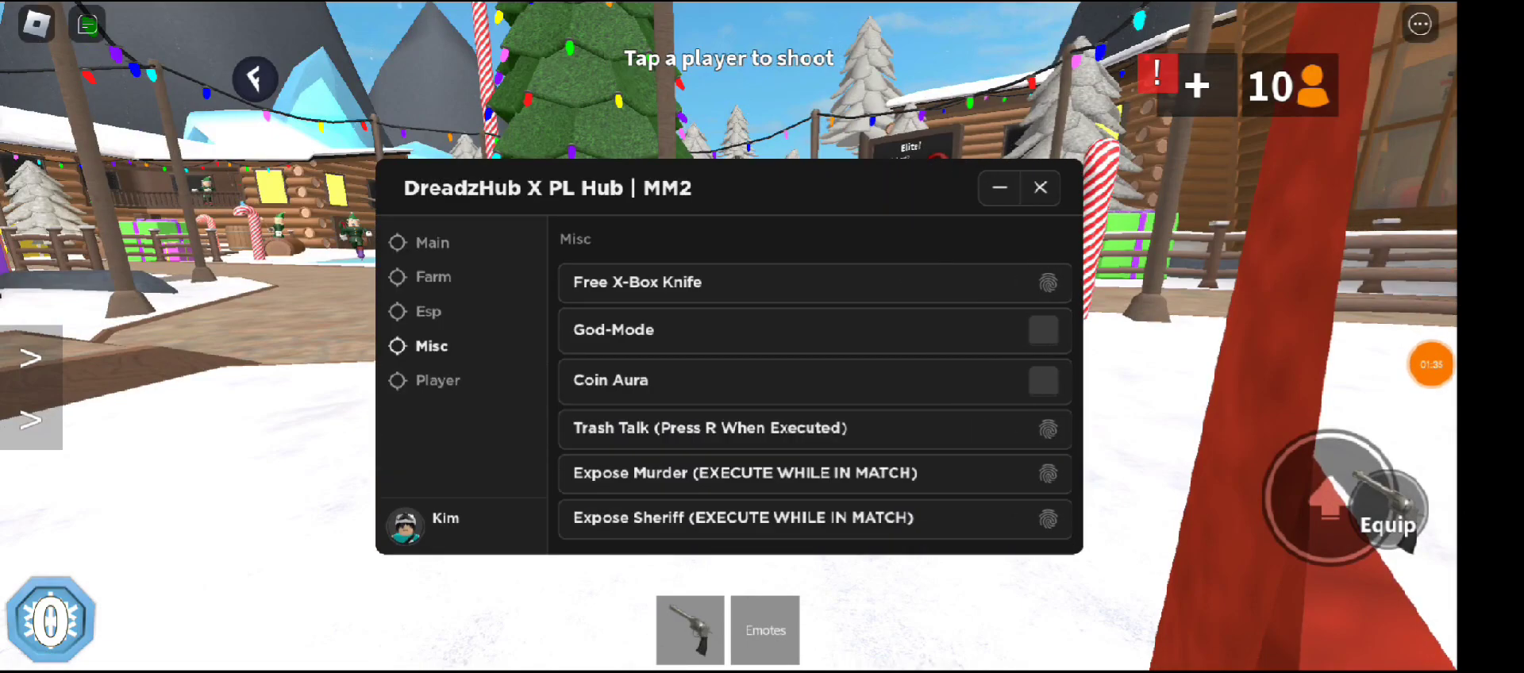
click(438, 379)
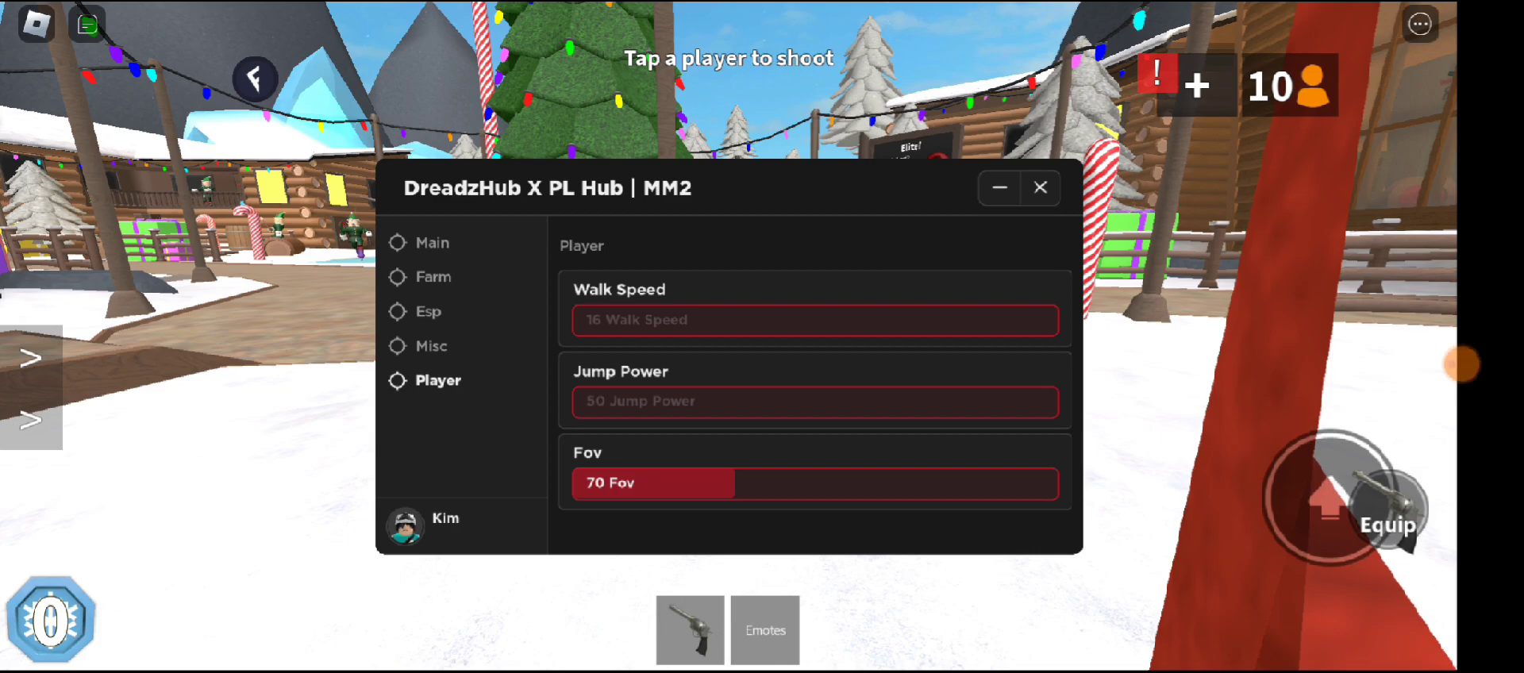
click(432, 241)
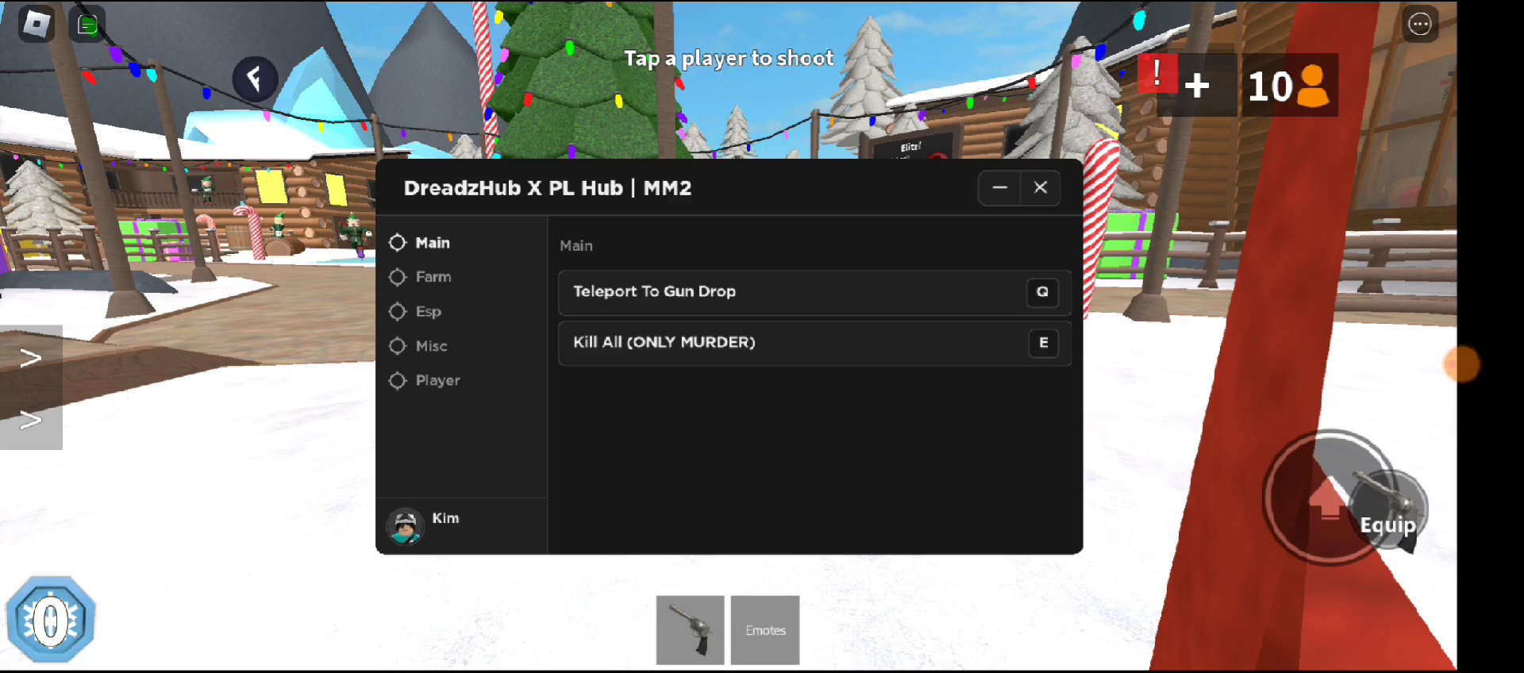
click(432, 346)
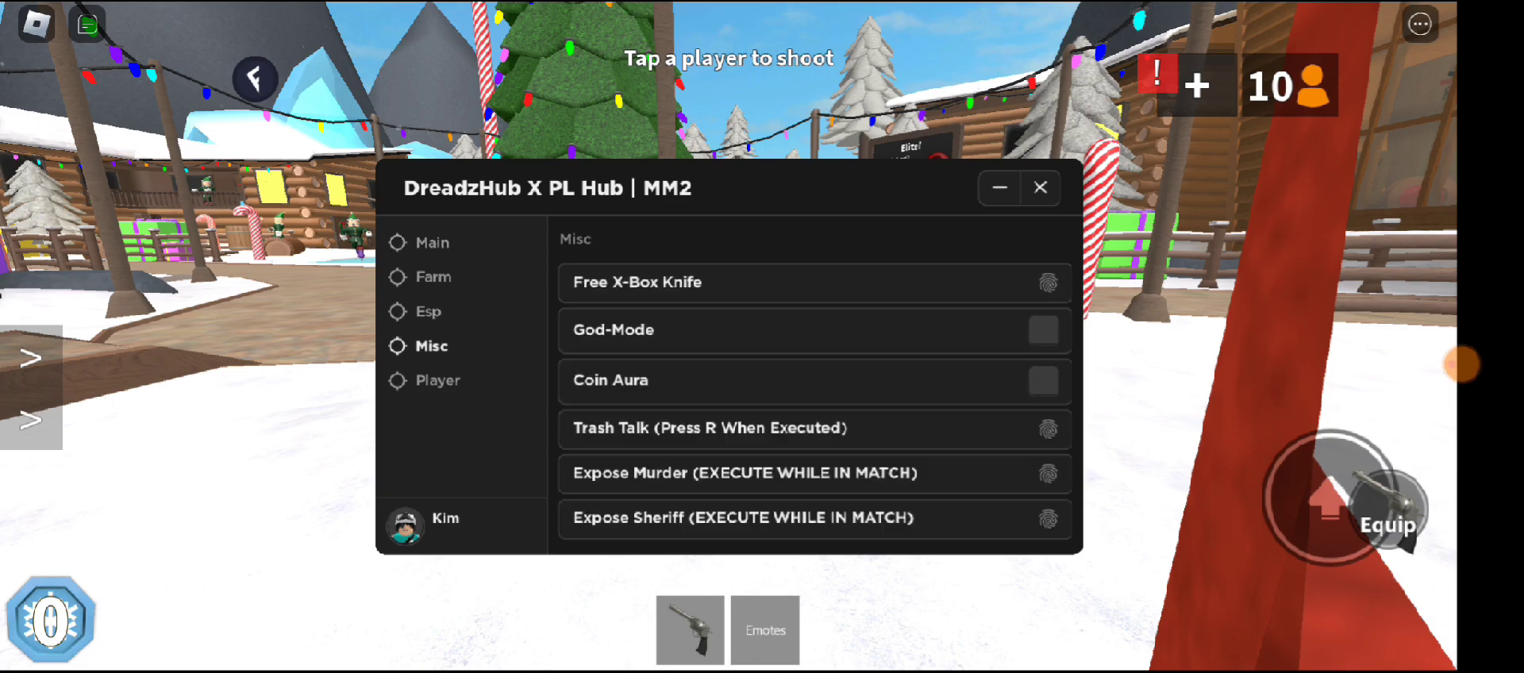
click(432, 241)
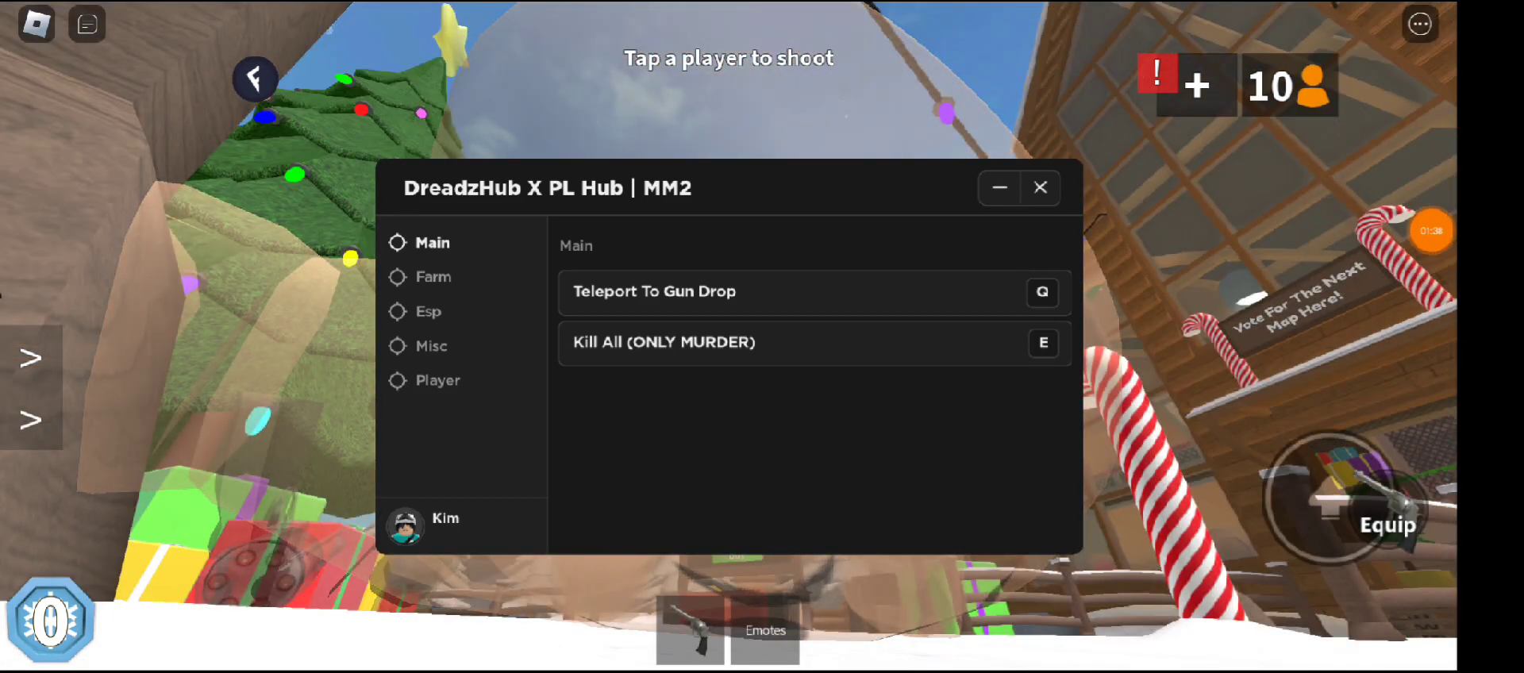
click(435, 276)
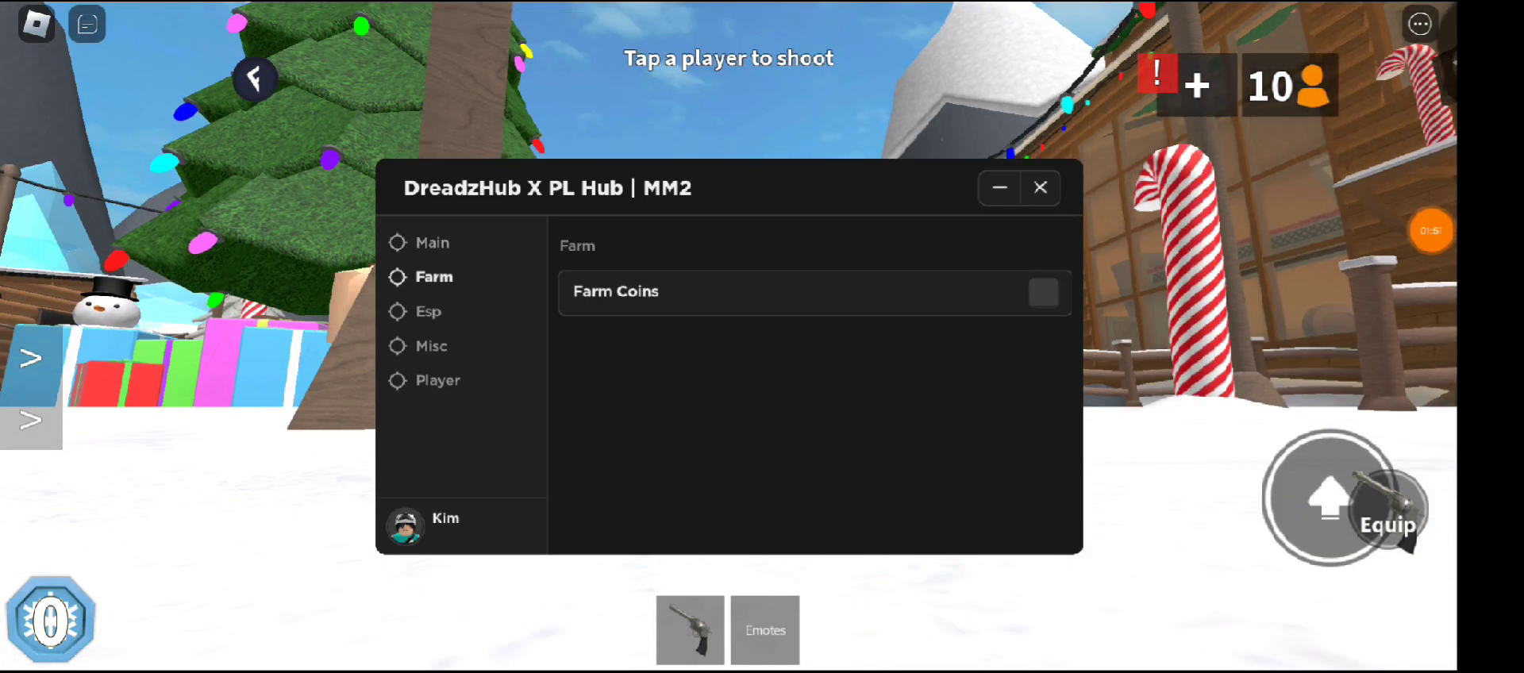
click(432, 346)
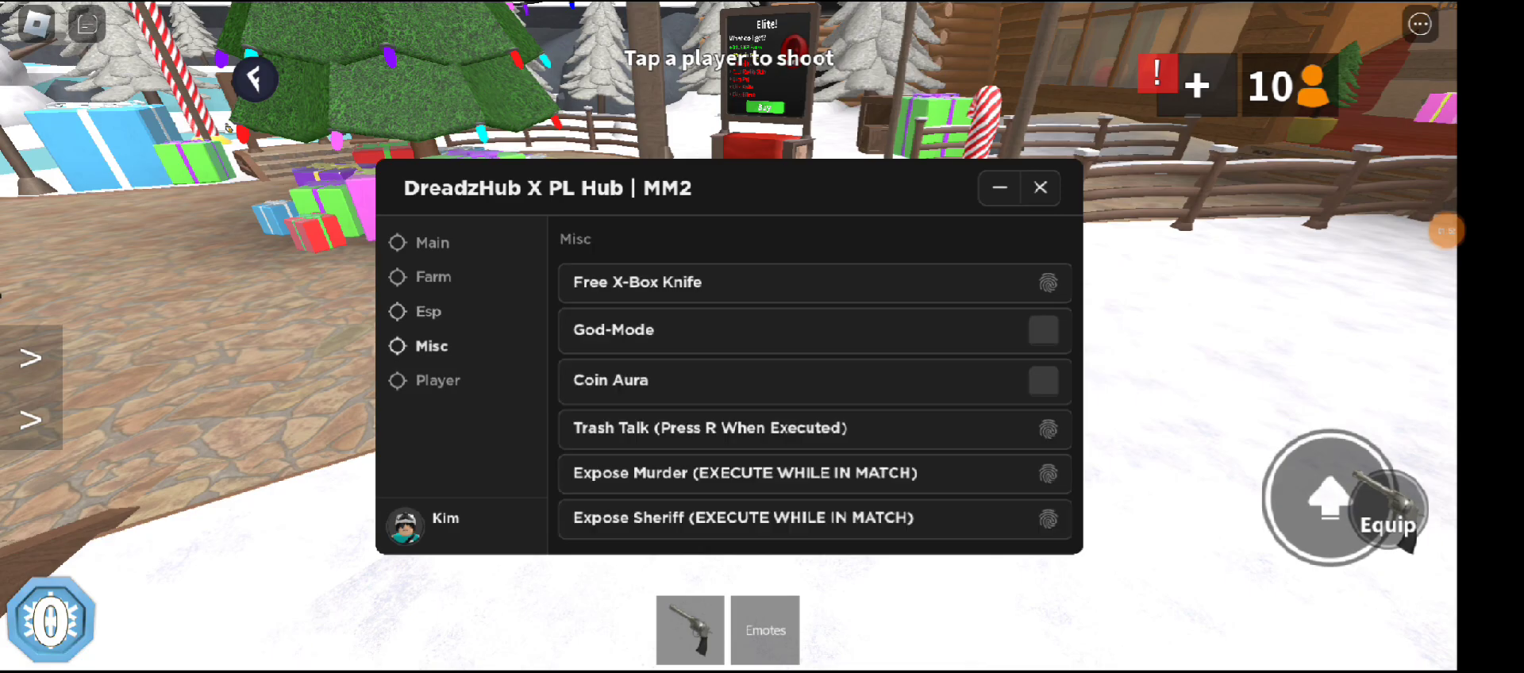